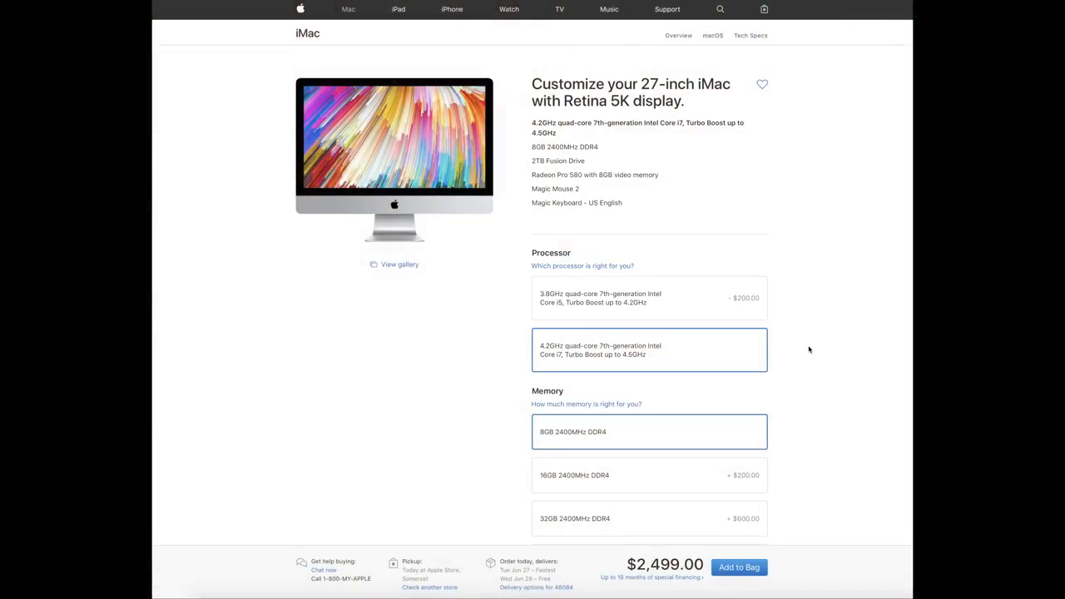
# Scroll past Processor to the Memory, Storage and Mouse or Trackpad options
pyautogui.scroll(-3)
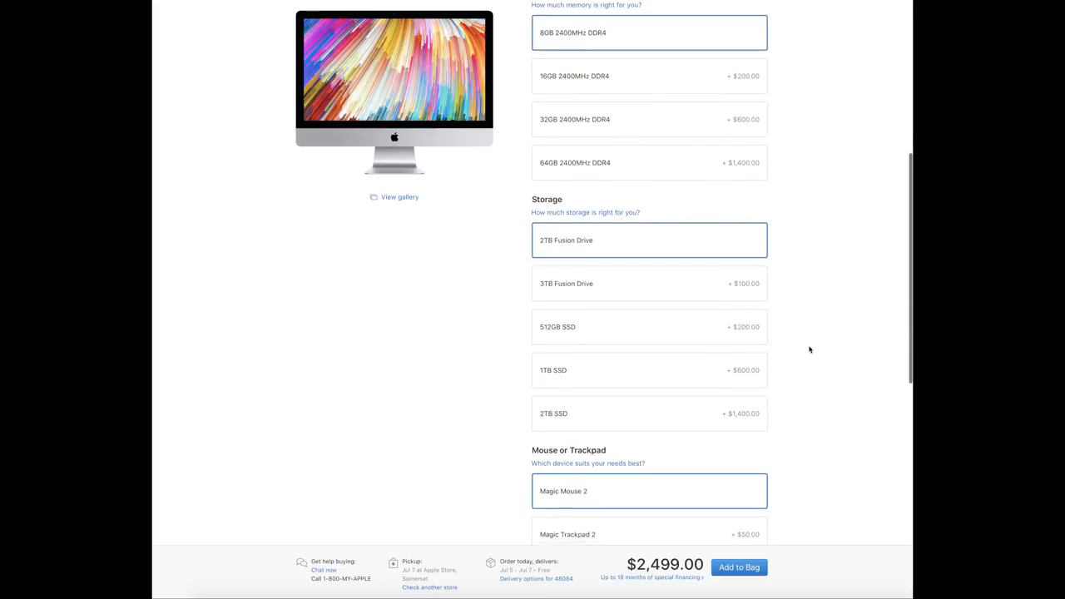
pyautogui.scroll(-3)
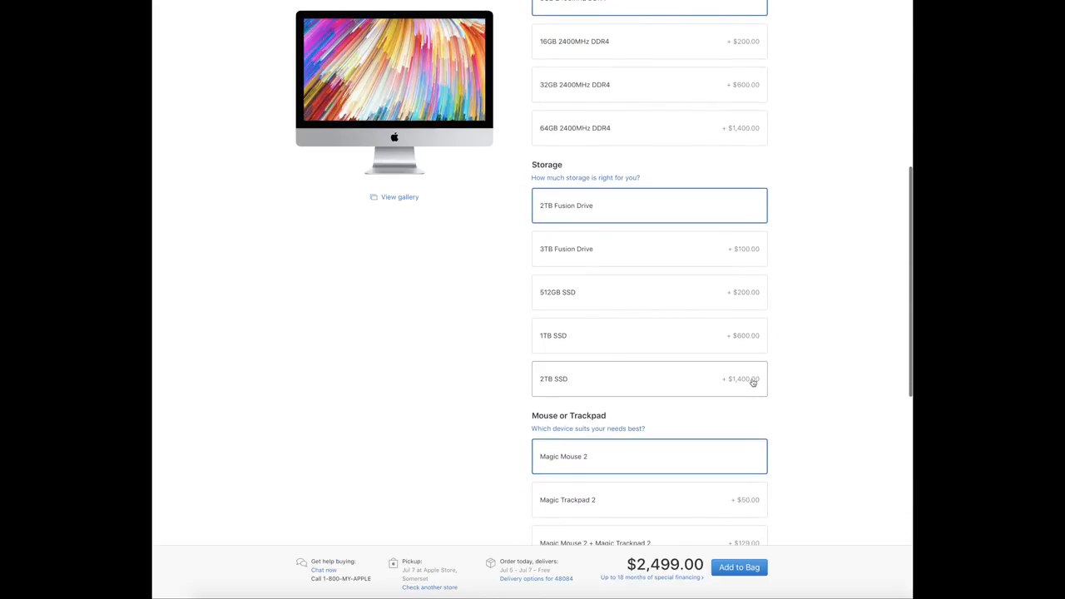
pyautogui.click(649, 380)
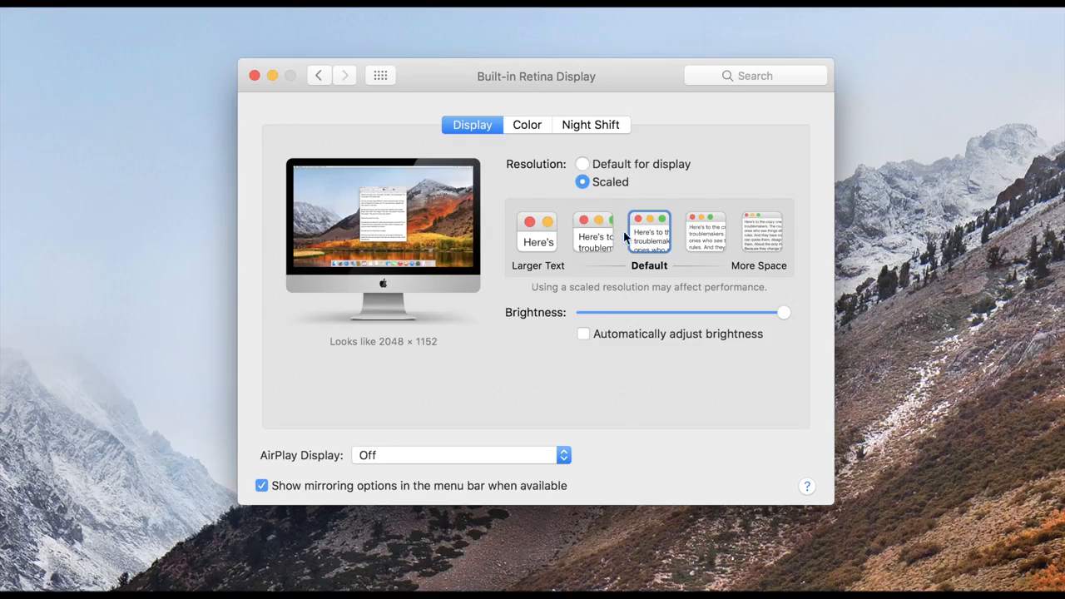
pyautogui.click(706, 231)
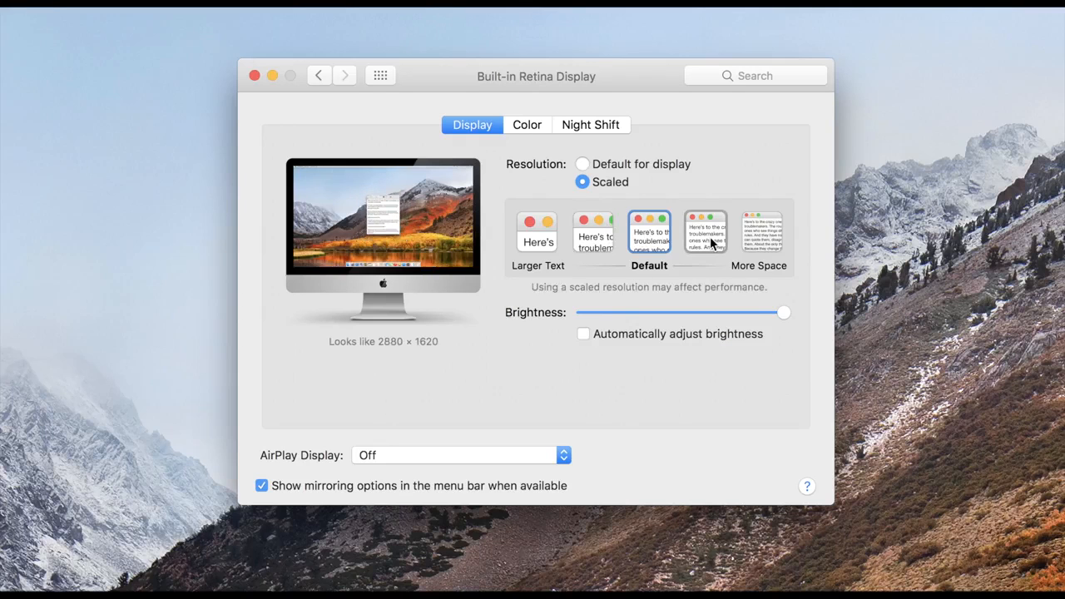
pyautogui.click(705, 233)
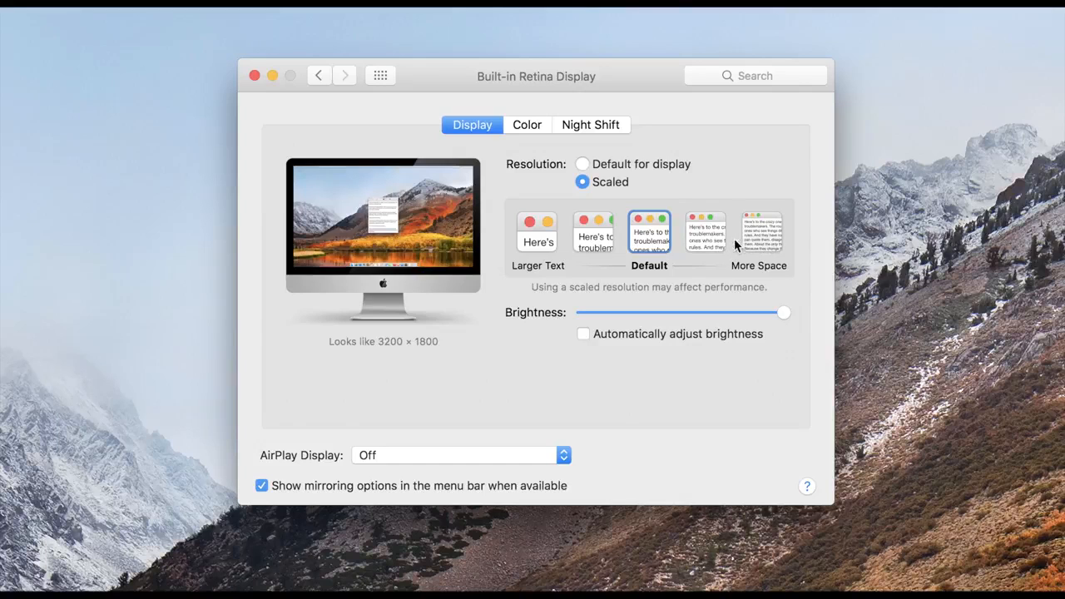